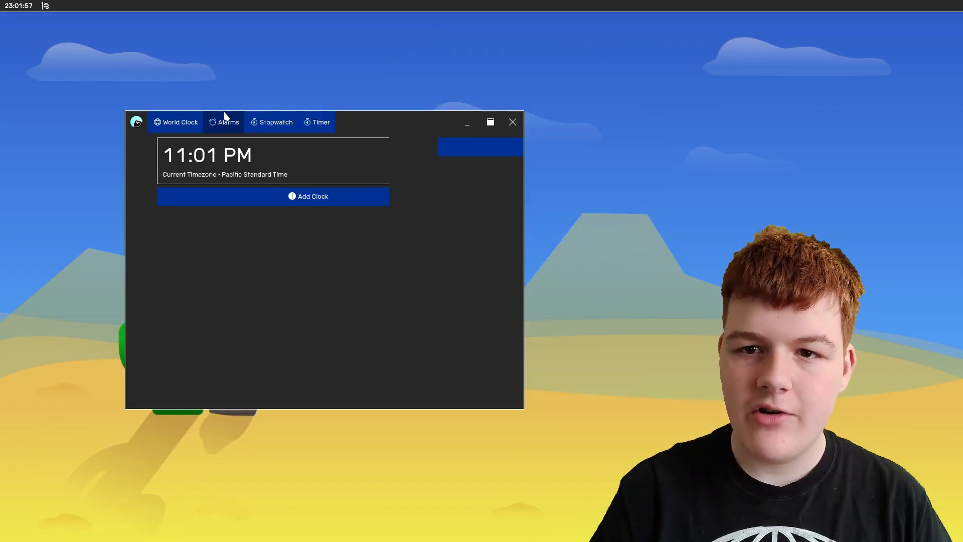
- View the clock's stopwatch page, then return to the world clock
click(272, 122)
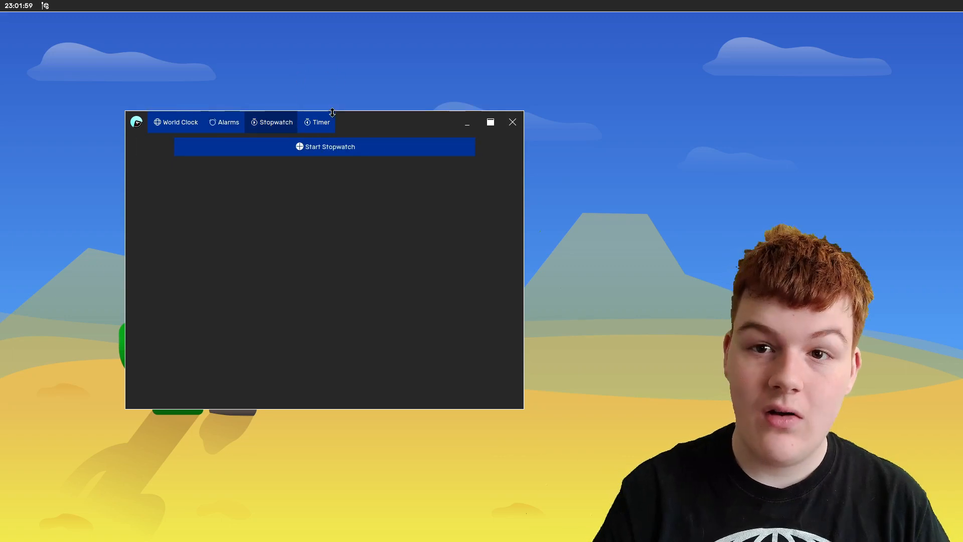
click(176, 122)
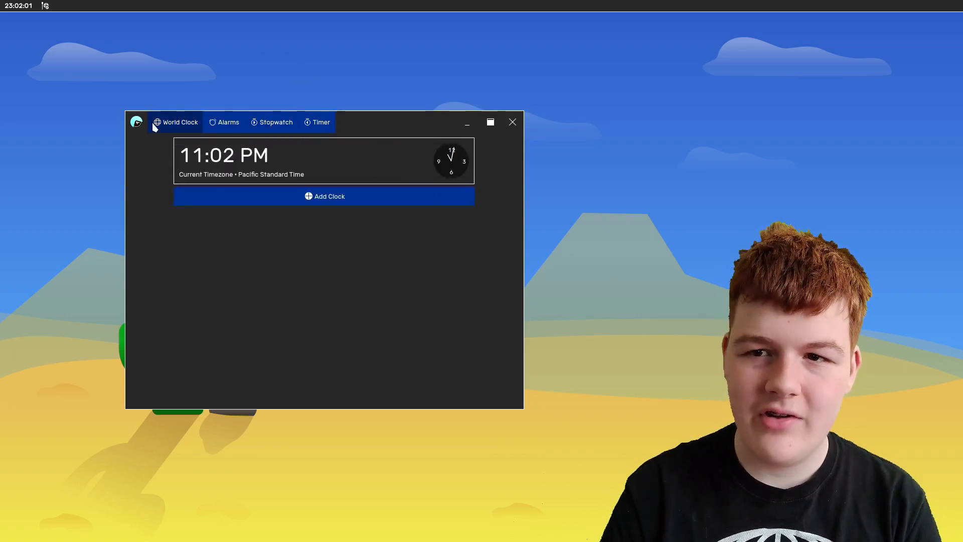
click(136, 122)
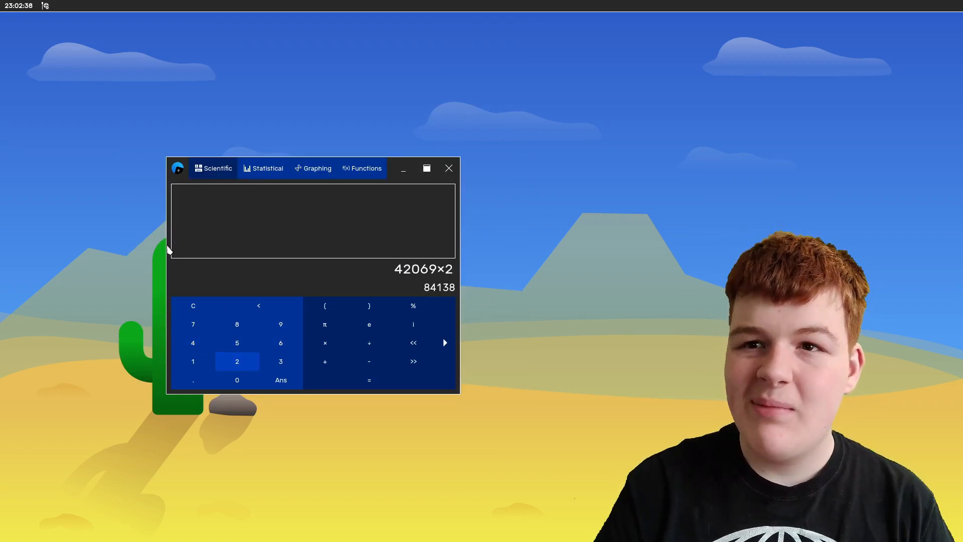
- Show theCalculator's Statistical page, then its Custom Functions page
click(263, 168)
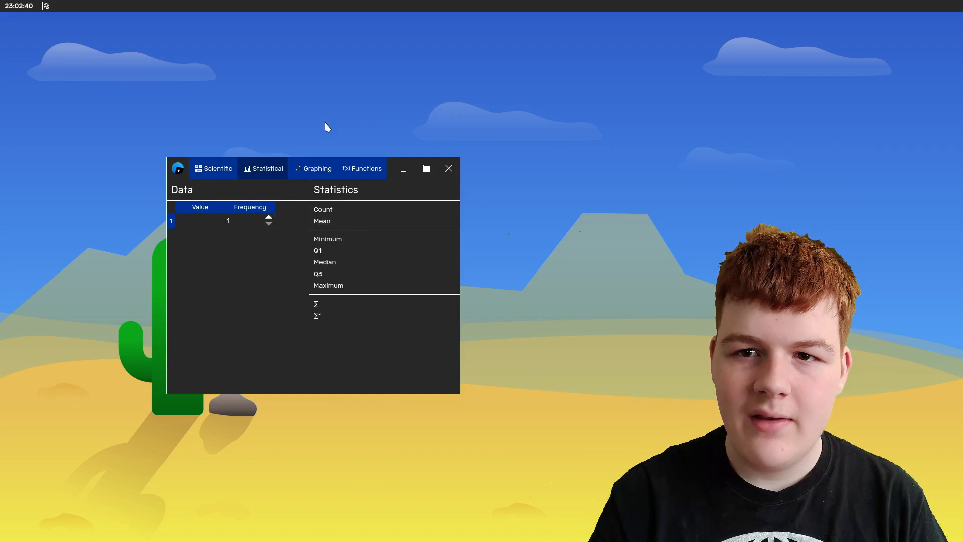
click(362, 168)
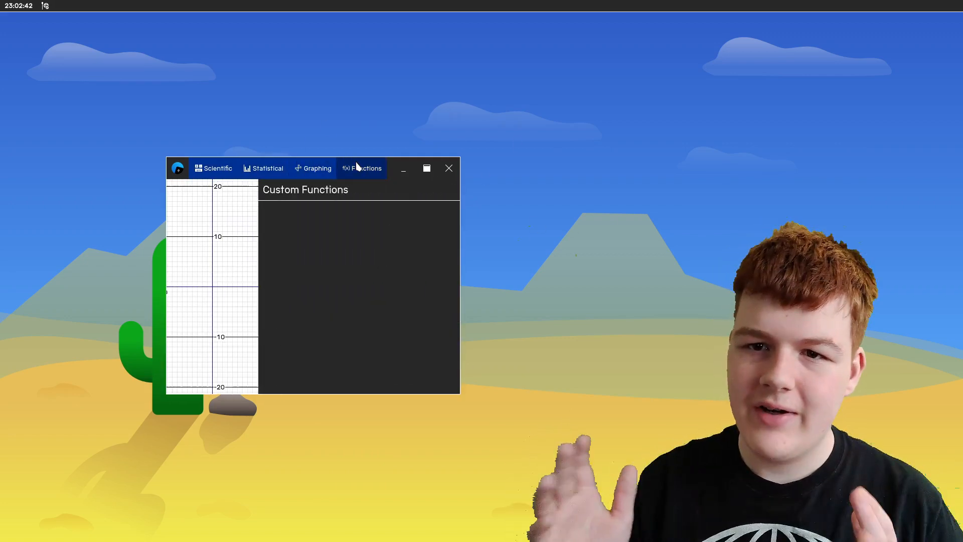
click(448, 167)
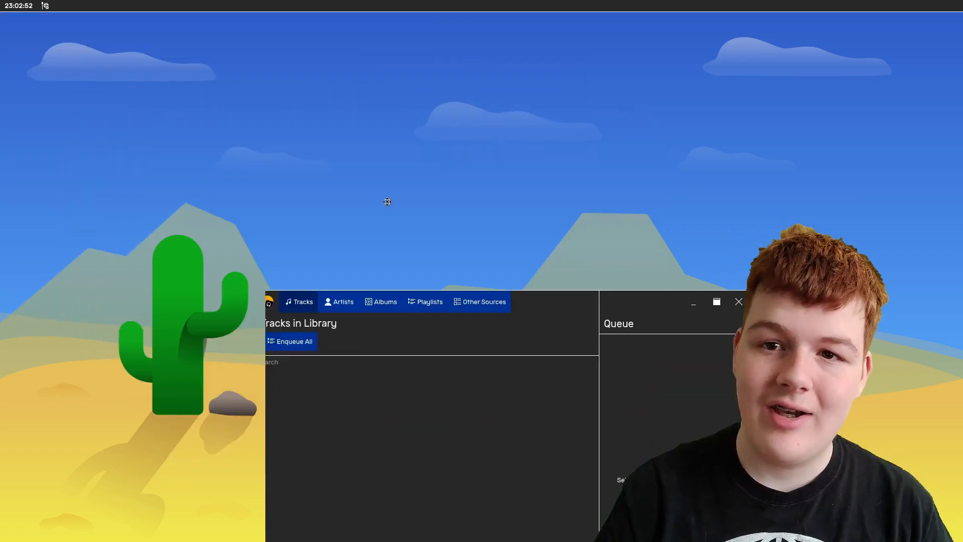
- Centre theBeat's window and view its Playlists page and Other Sources
drag(430, 301, 311, 160)
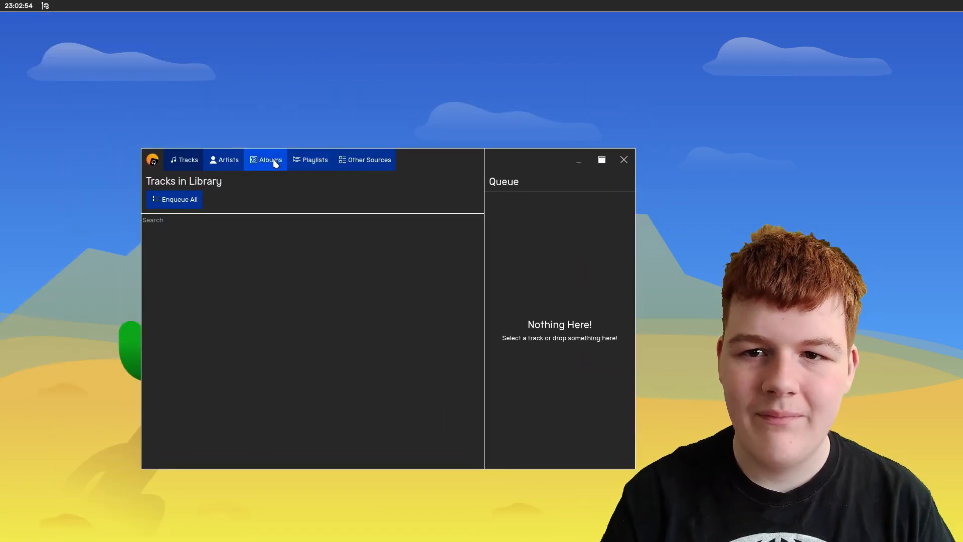
click(315, 159)
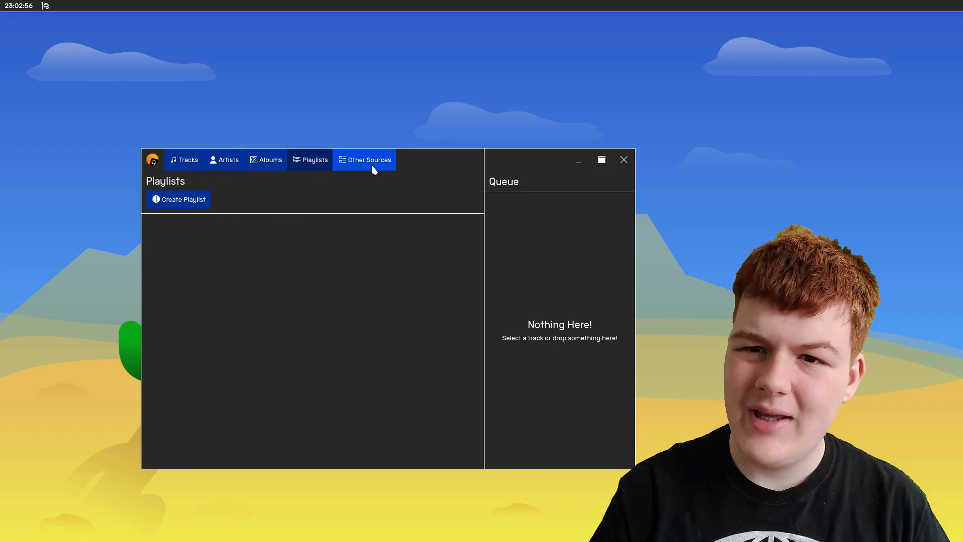
click(623, 160)
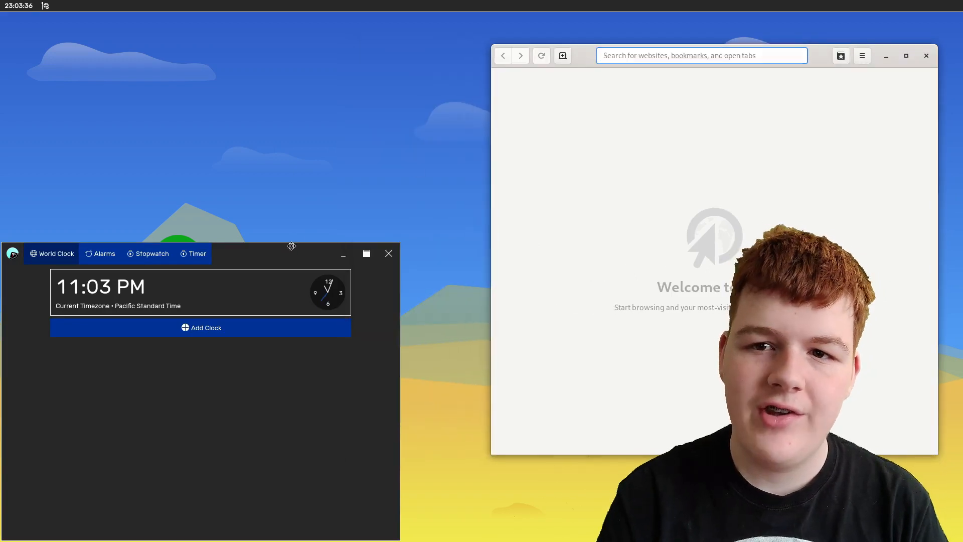
- Move the world clock window beside the browser and close it
drag(292, 246, 564, 61)
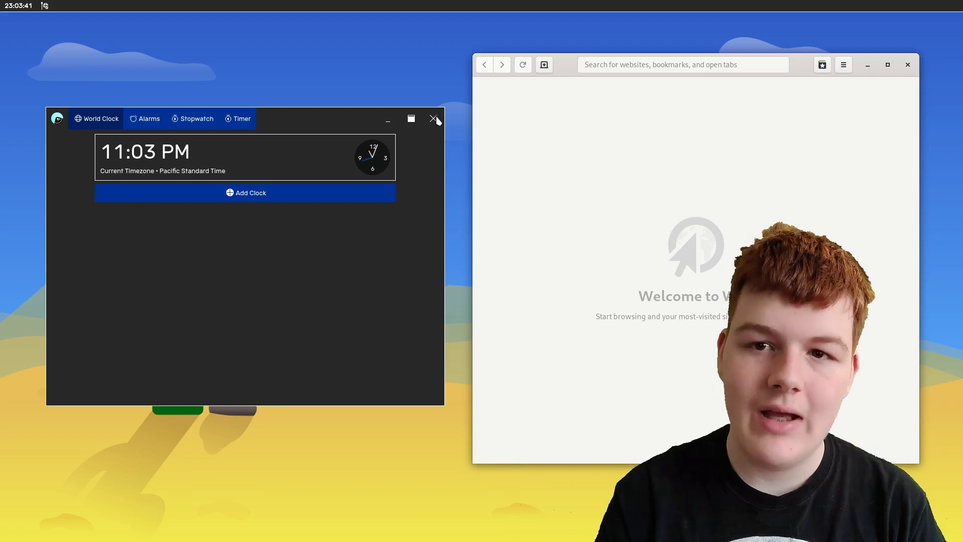
click(432, 119)
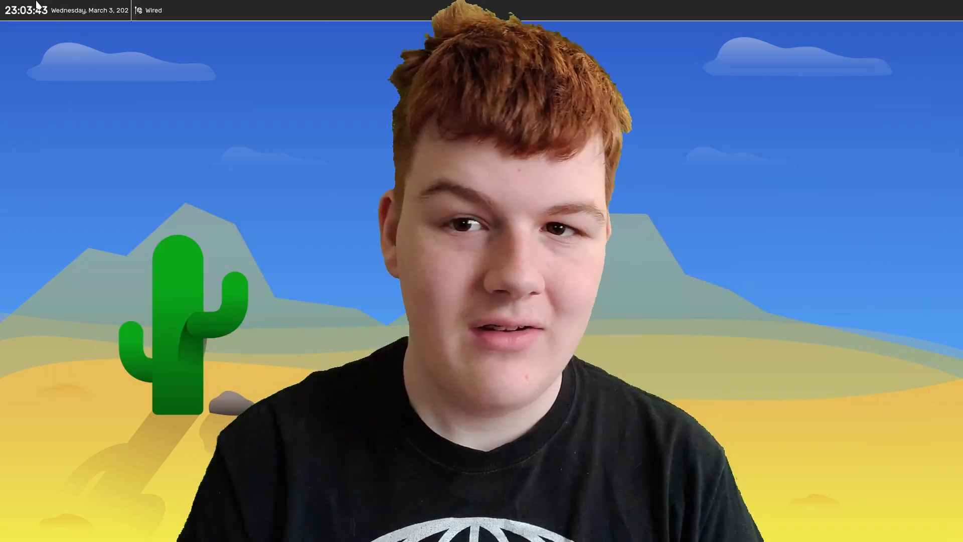